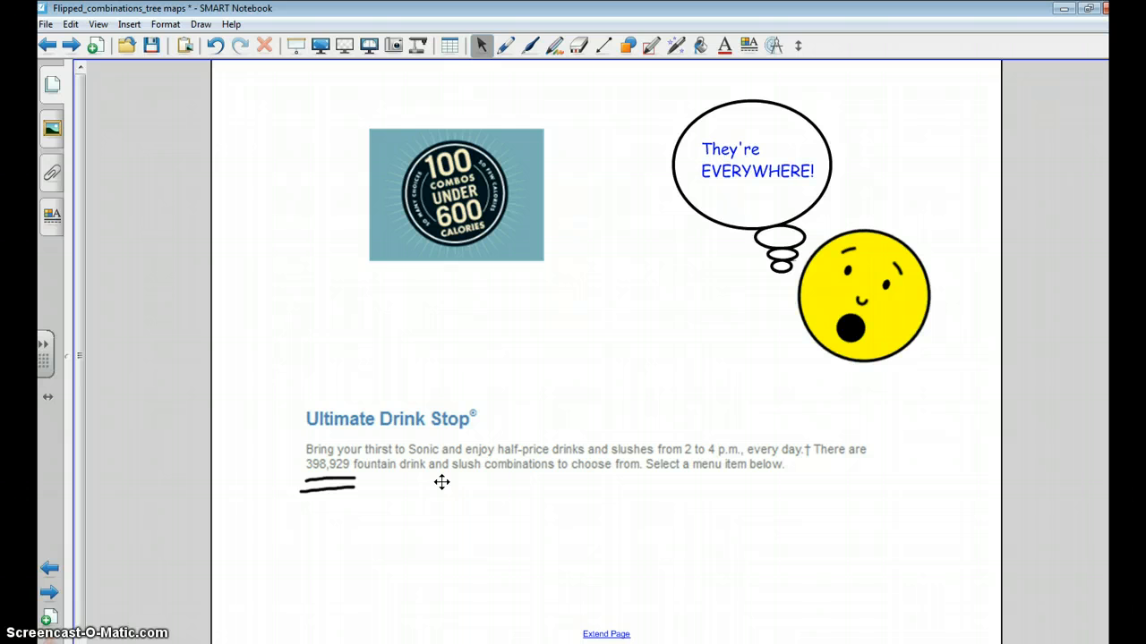
mouse_move(422, 505)
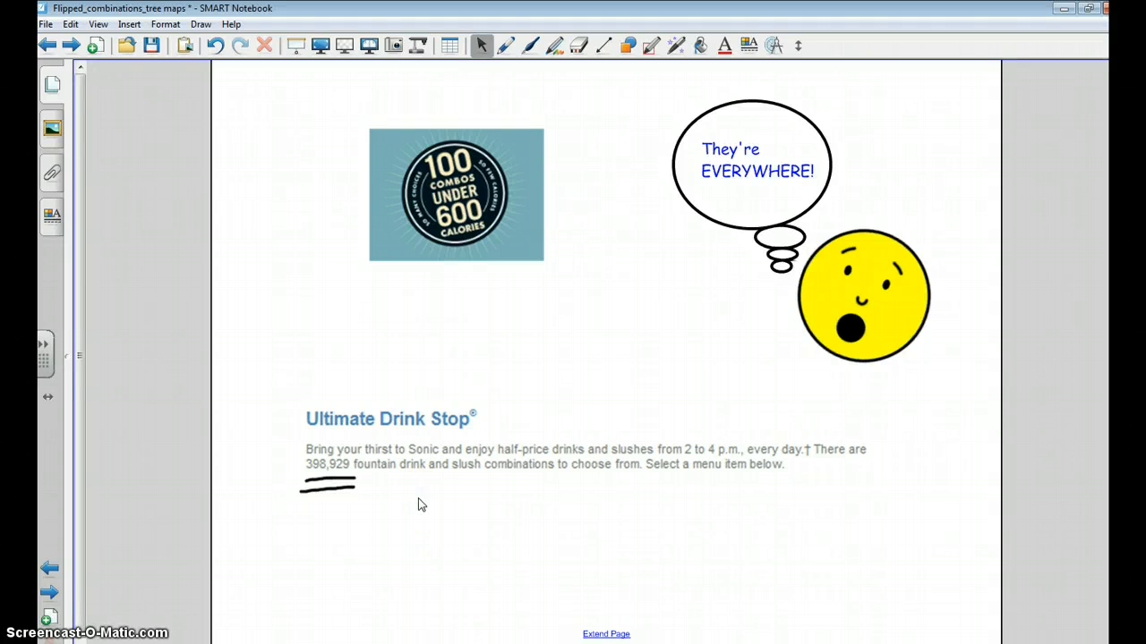
- Advance to the What Can I Wear Today? outfits page
left_click(415, 497)
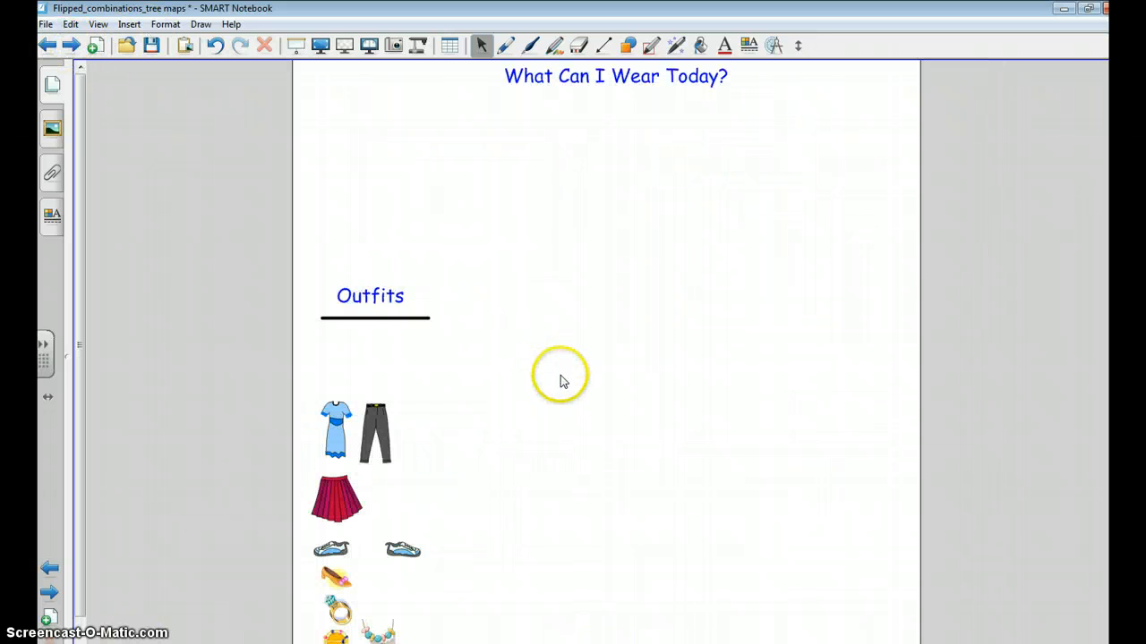
mouse_move(528, 421)
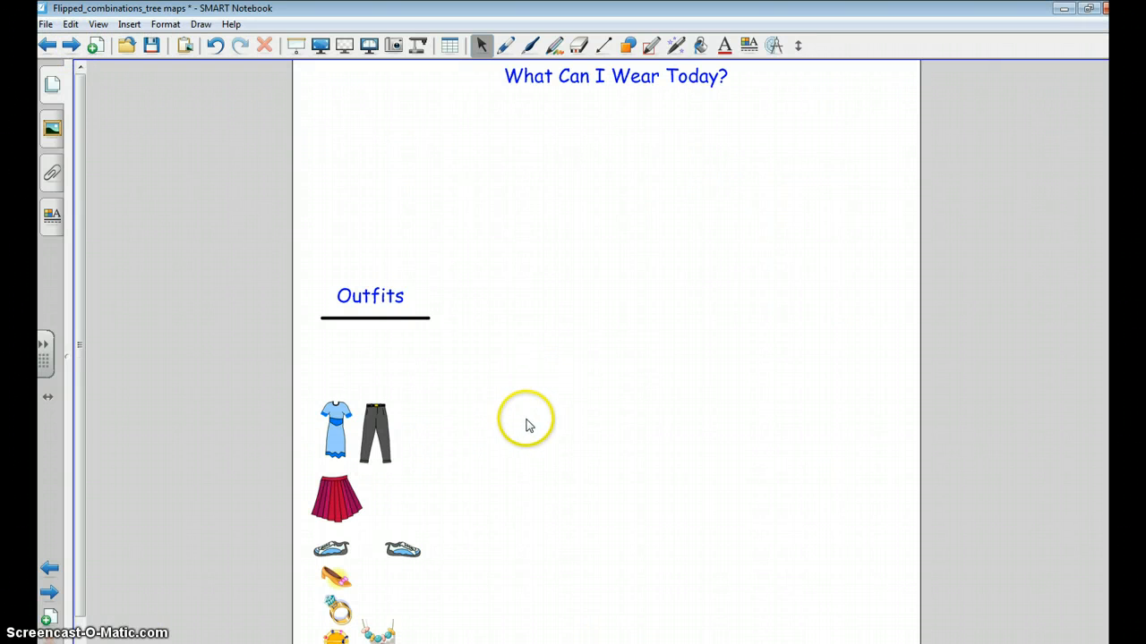
mouse_move(533, 573)
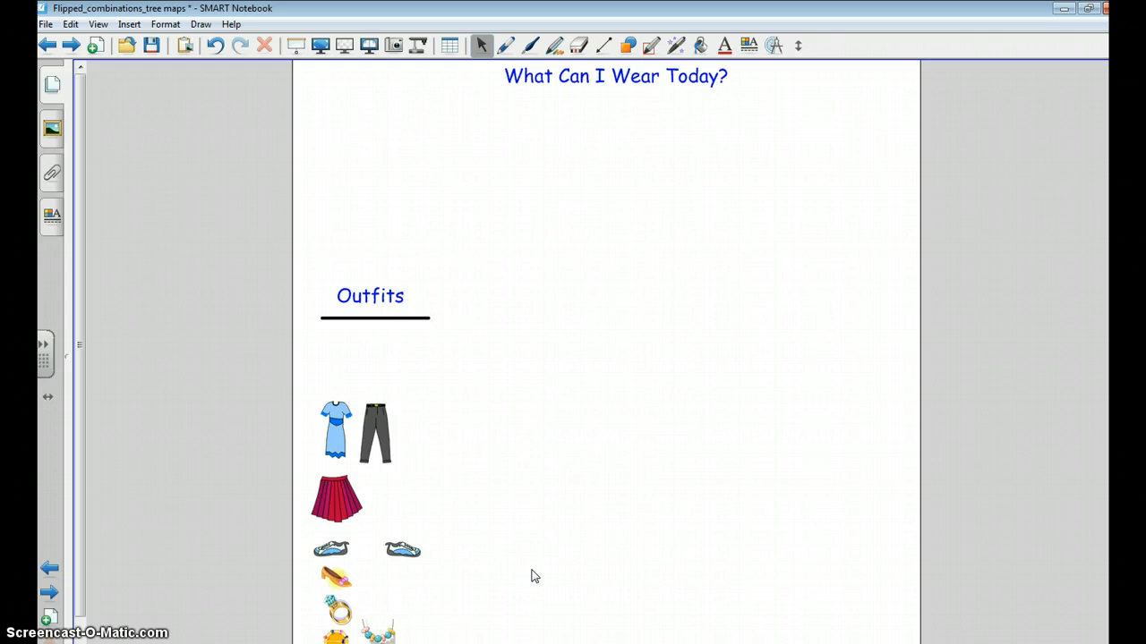
left_click(376, 432)
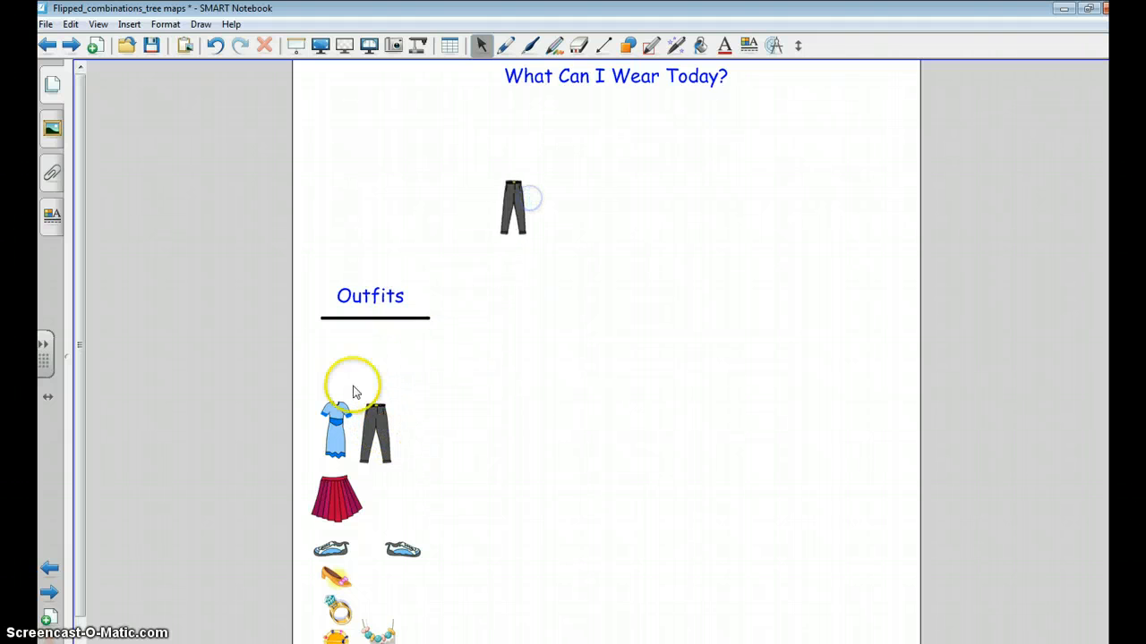
- Arrange pants, dress and skirt in a column with the flat shoe and two sneakers beside each
left_click_drag(338, 430, 512, 380)
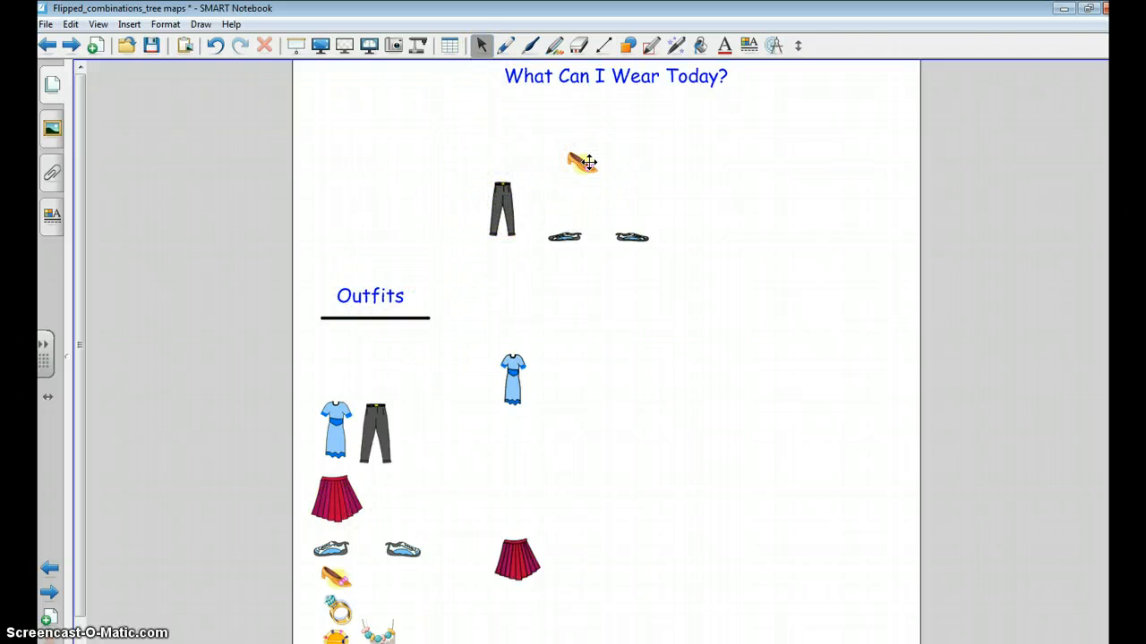
left_click(501, 208)
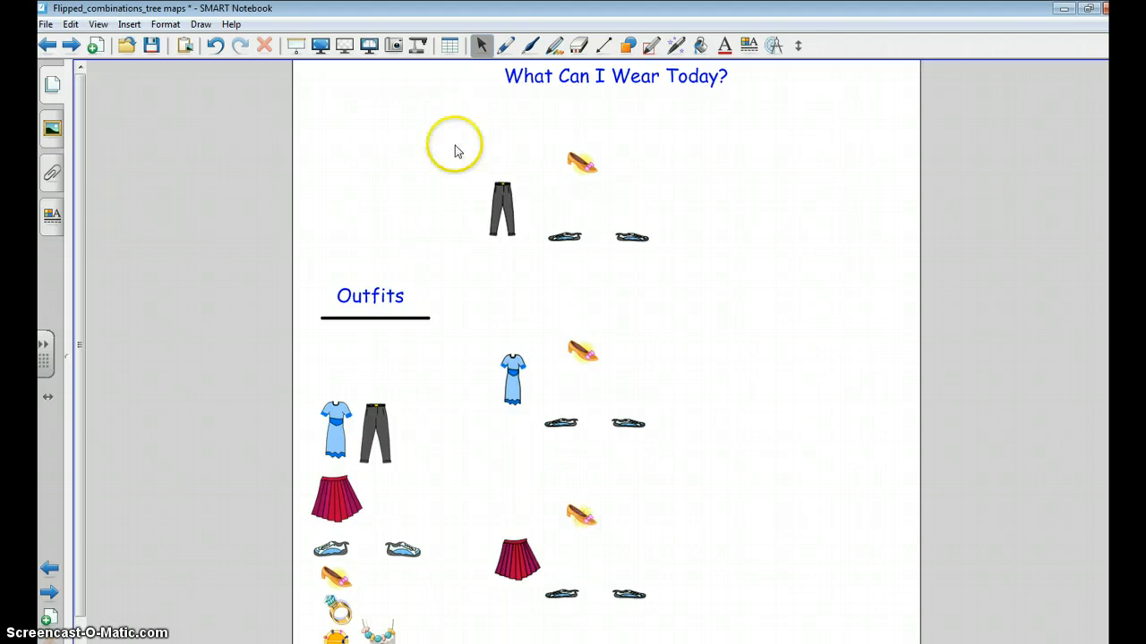
left_click(505, 46)
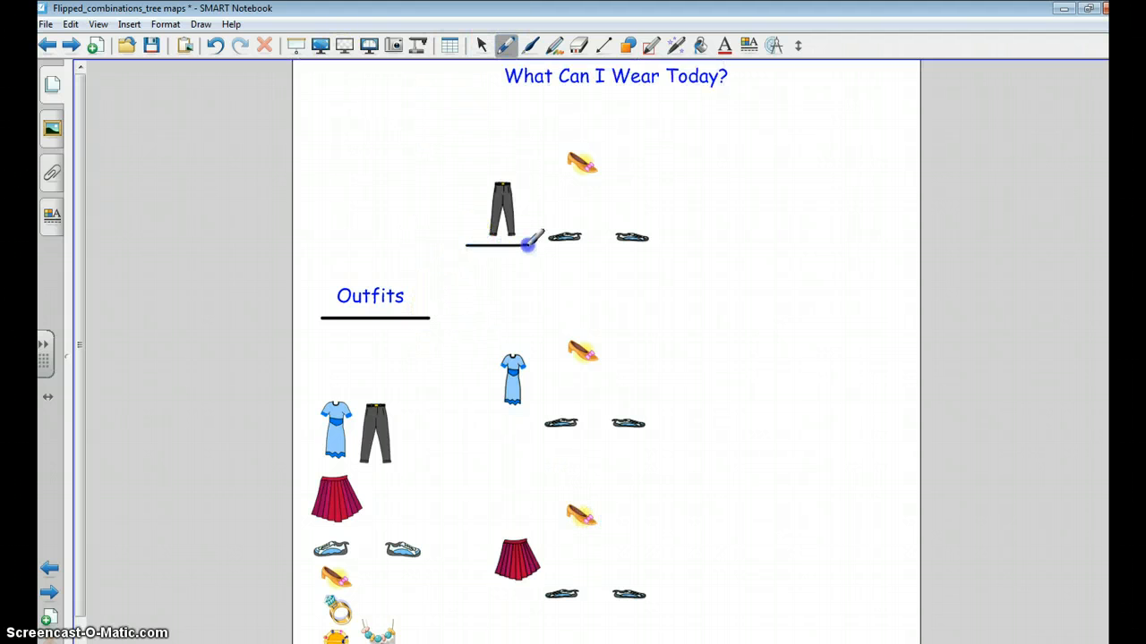
- Draw pen branch lines under the pants, dress, skirt and each shoe picture
left_click_drag(537, 247, 640, 250)
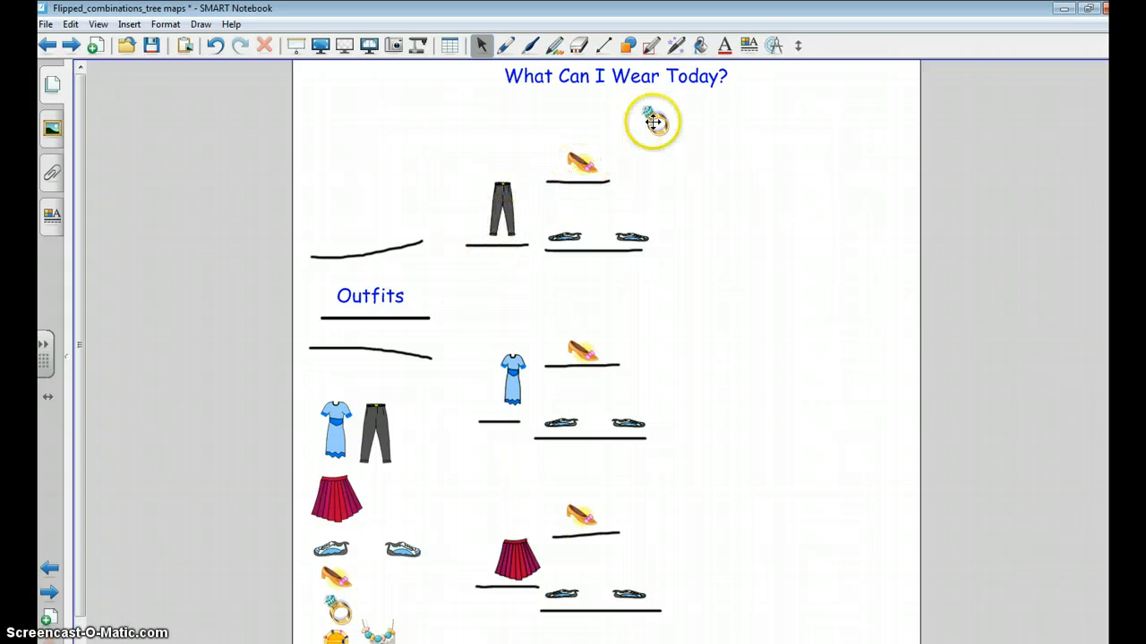
- Place a ring and a pin picture beside each shoe branch of the tree
left_click_drag(654, 122, 701, 247)
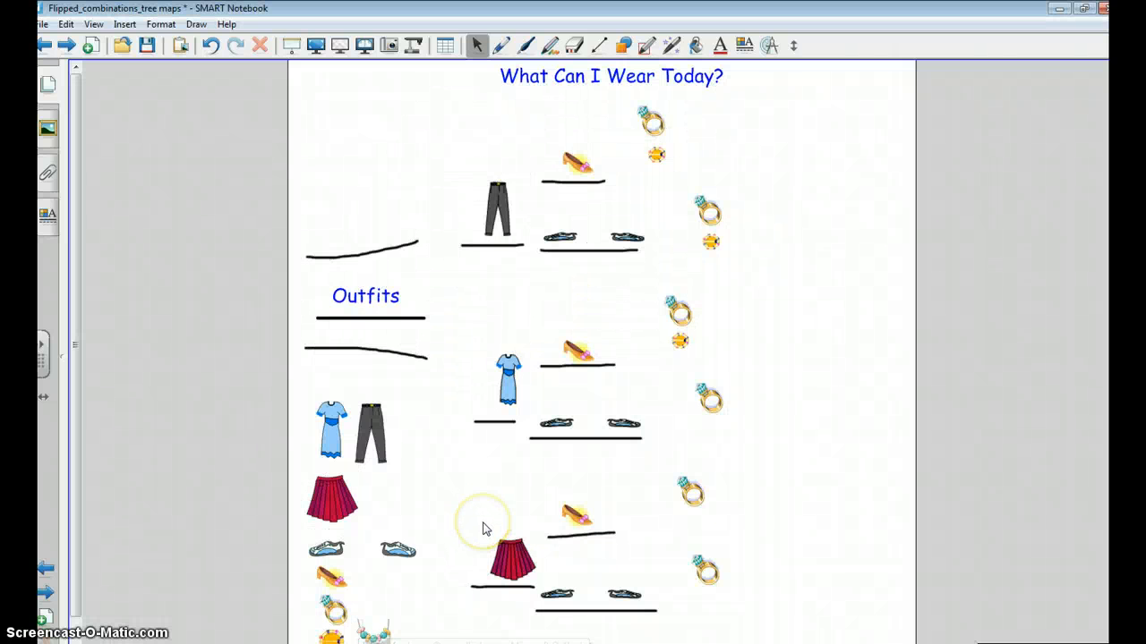
mouse_move(666, 326)
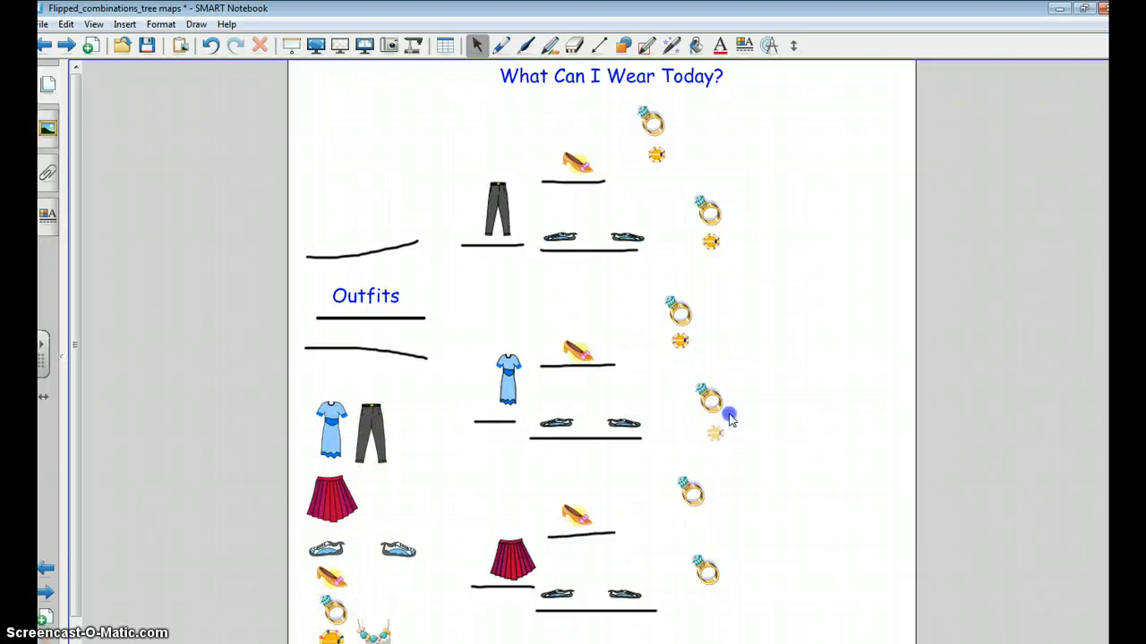
left_click_drag(713, 412, 337, 618)
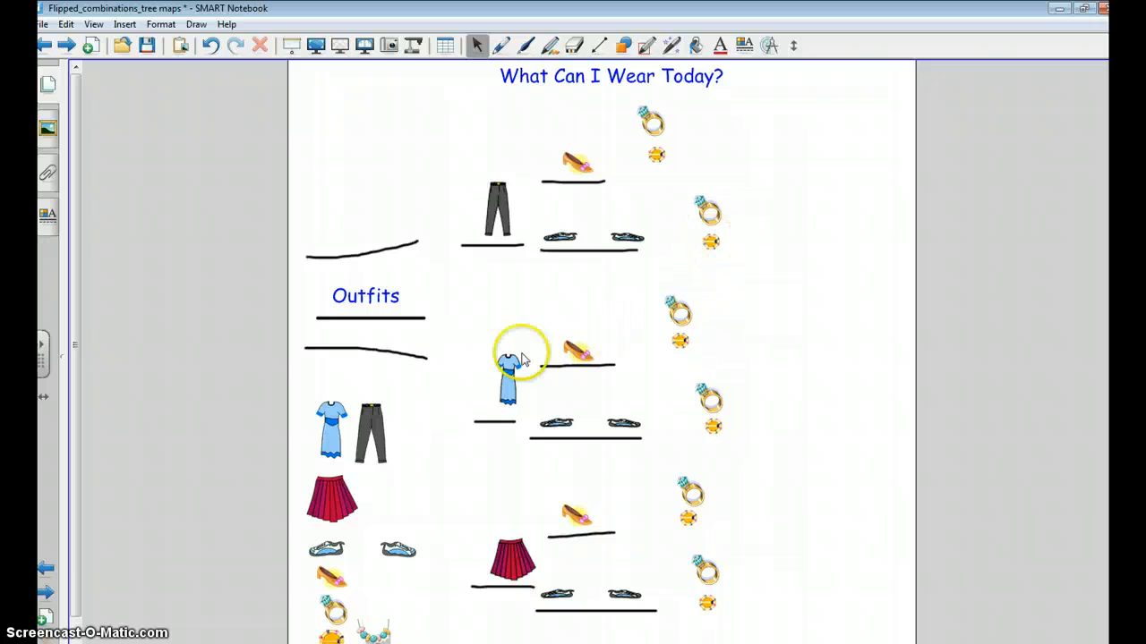
left_click_drag(523, 358, 510, 383)
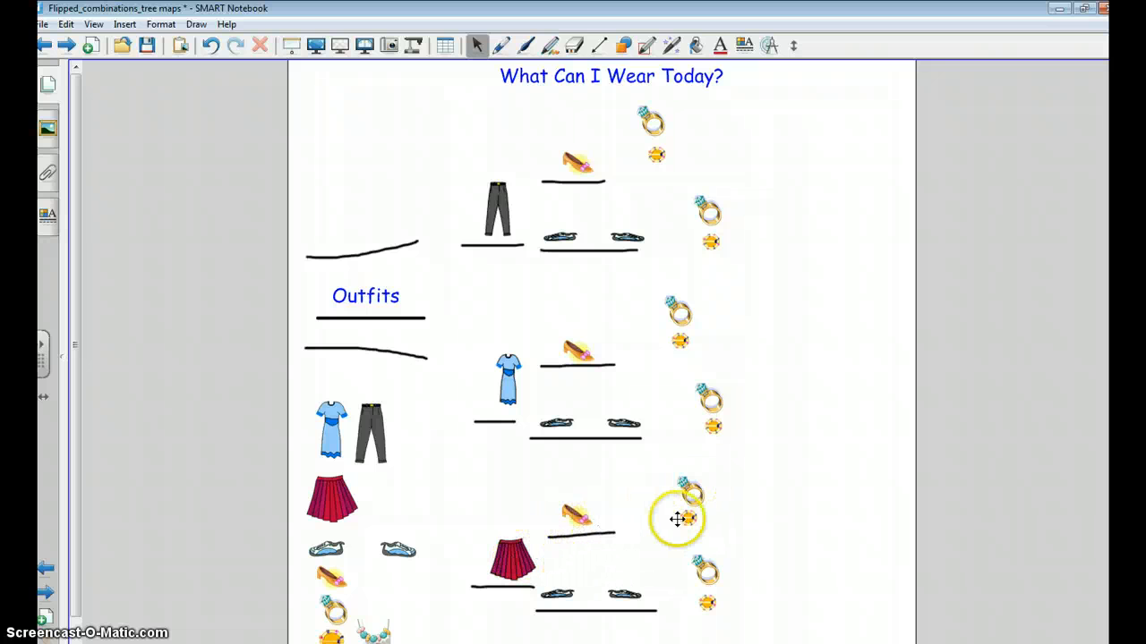
mouse_move(387, 630)
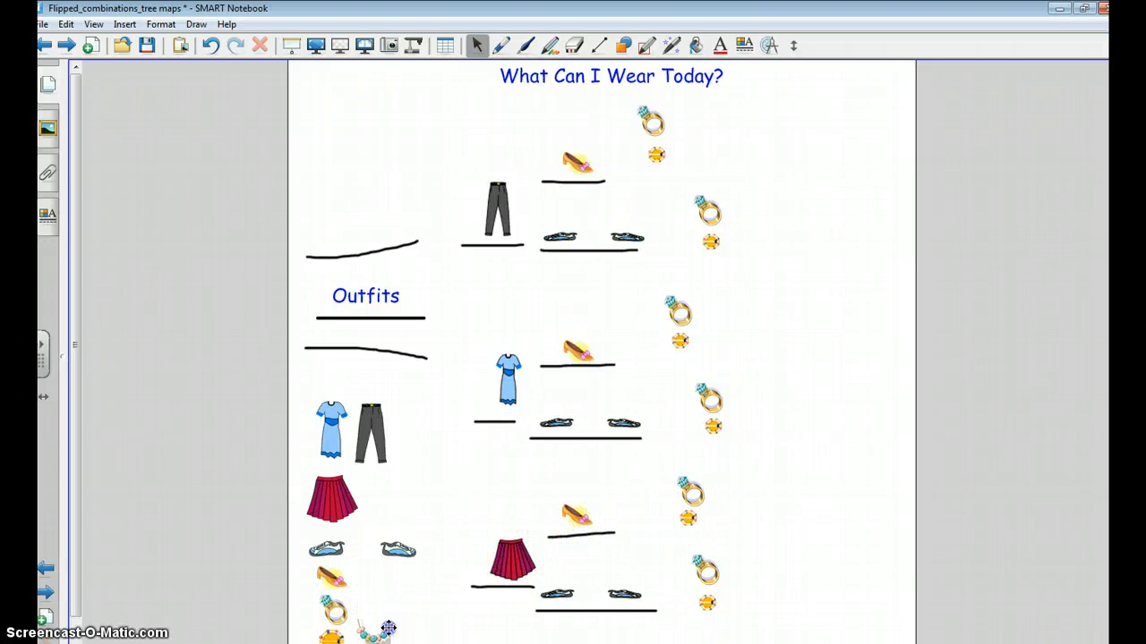
- Hang a necklace picture beside every ring-and-pin pair down the page
left_click_drag(376, 626, 662, 170)
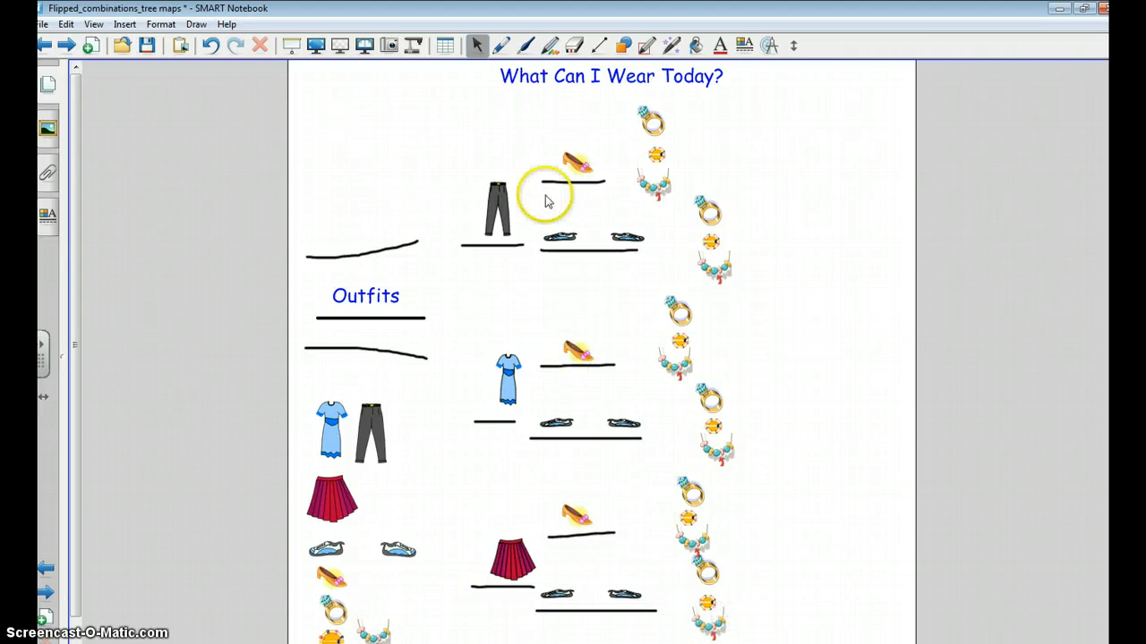
- Take the Pen with a chosen line style to underline the top ring-and-pin pair
left_click(501, 47)
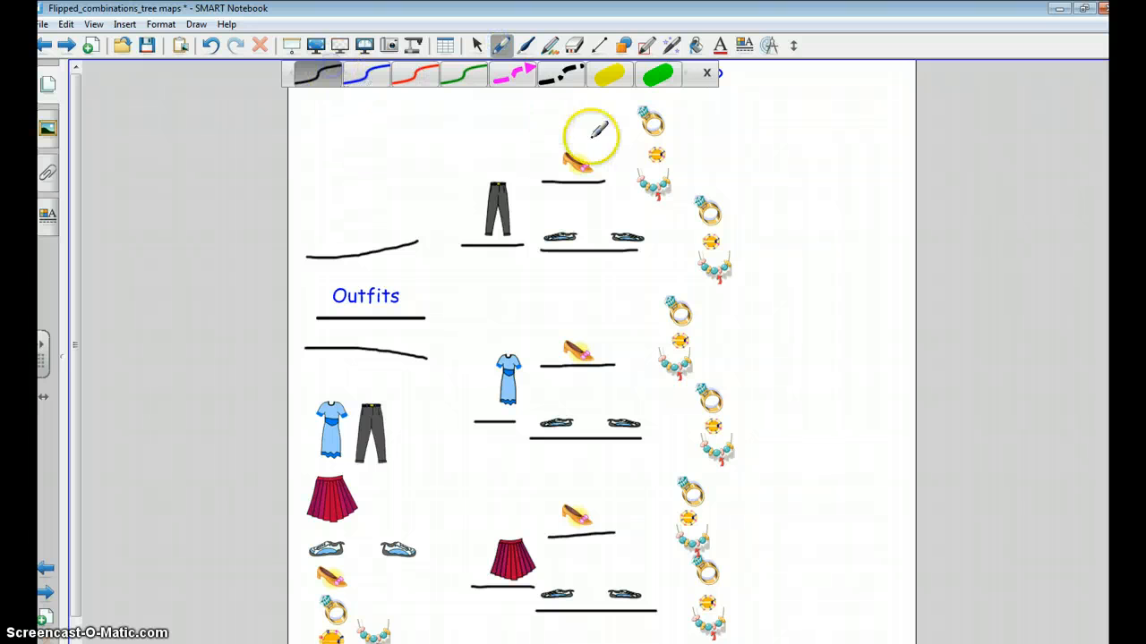
left_click(705, 72)
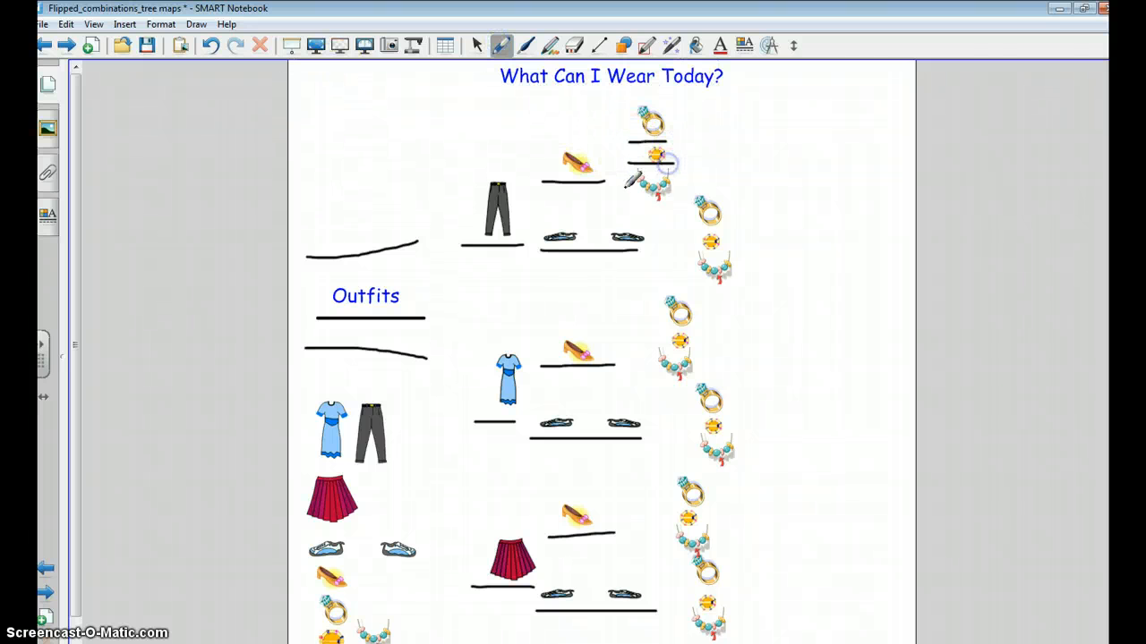